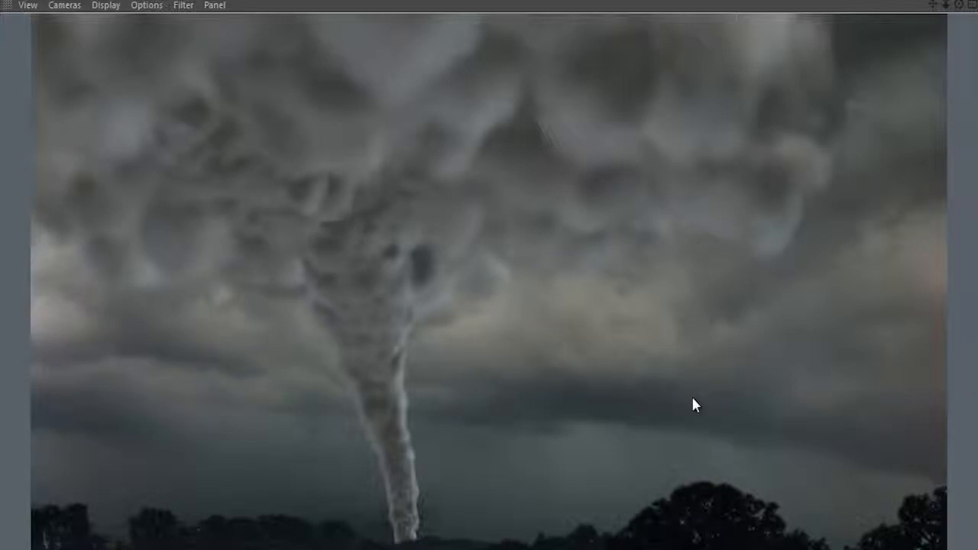
{"action": "mouse_move", "coordinate": [666, 381]}
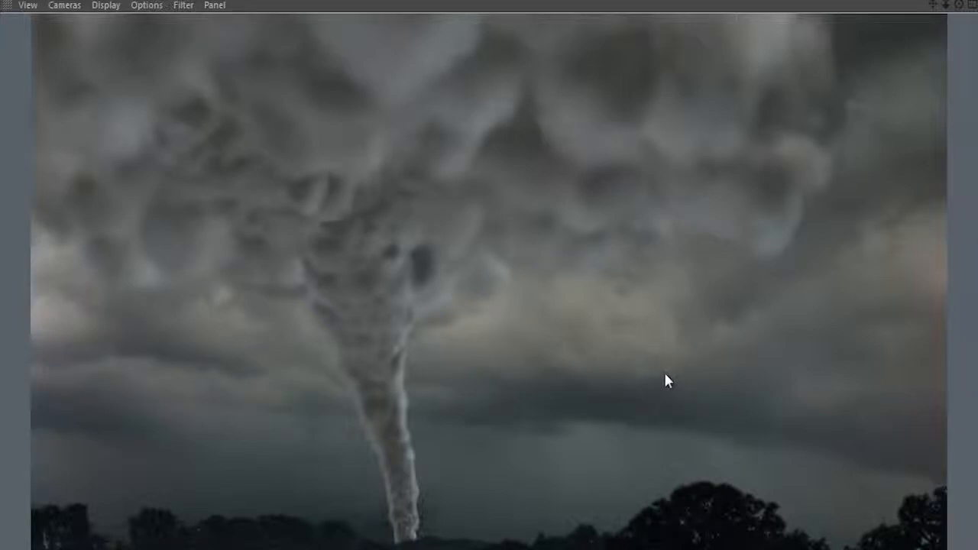
{"action": "mouse_move", "coordinate": [954, 42]}
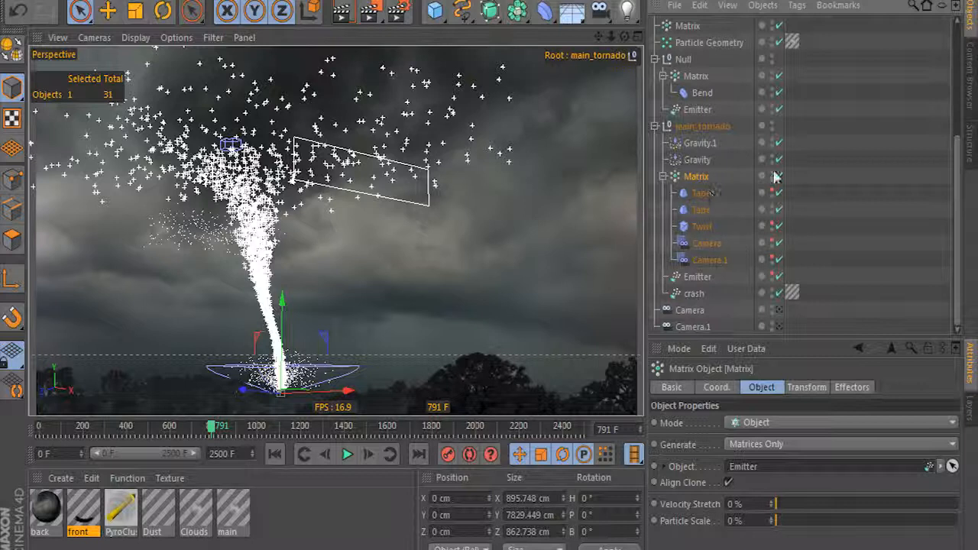
Set the Matrix to generate Thinking Particles into Group.1, sourced from the other Matrix
{"action": "left_click", "coordinate": [697, 159]}
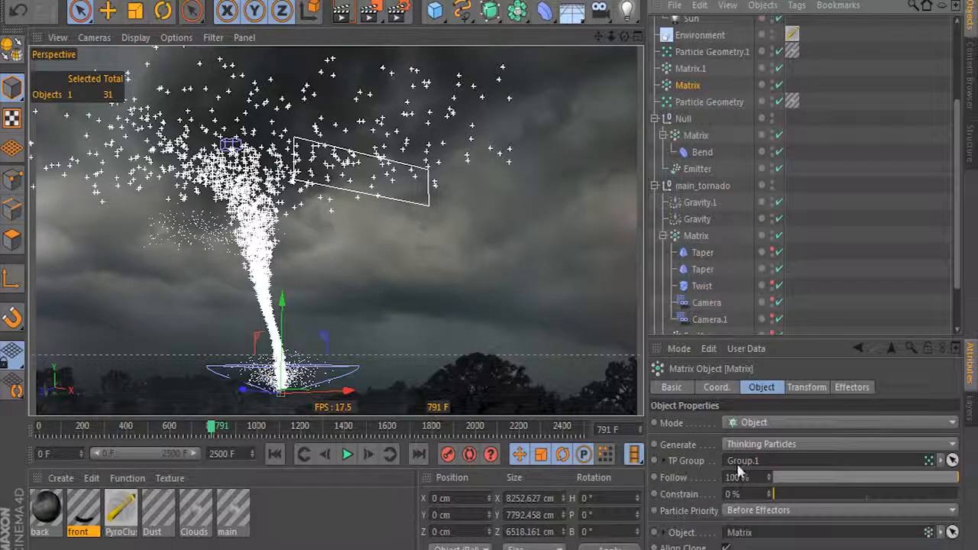
{"action": "left_click", "coordinate": [709, 101]}
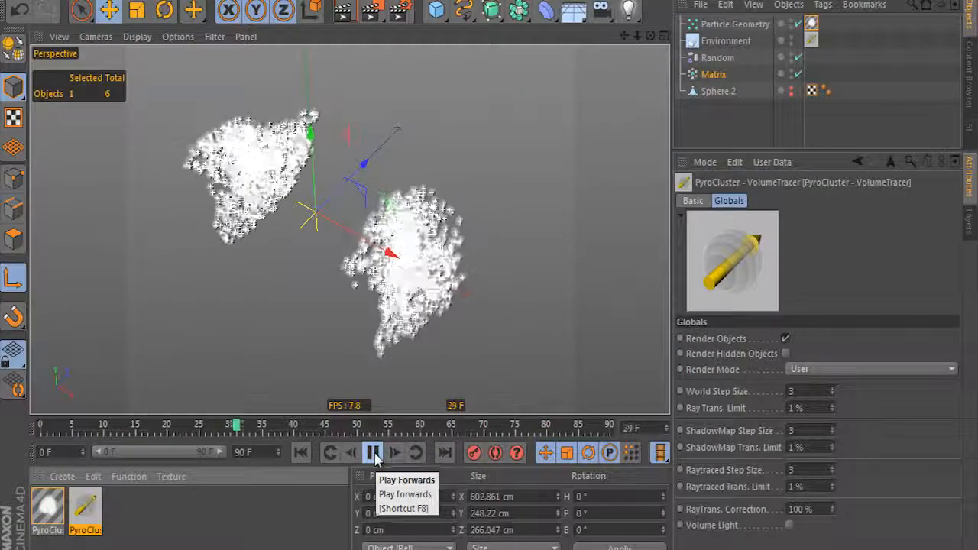
Stop playback, twist the Matrix stream into arcs, then replay from frame 0 and pause
{"action": "left_click", "coordinate": [374, 452]}
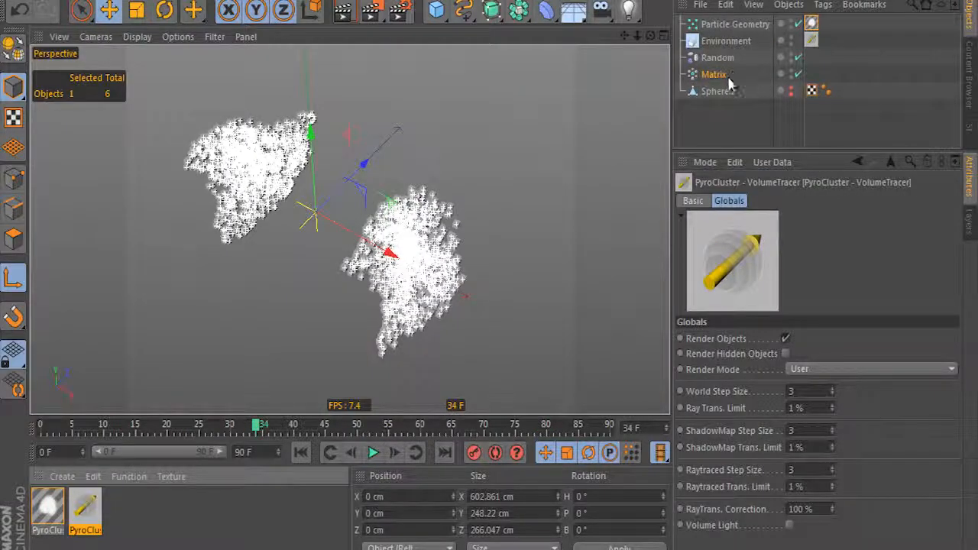
{"action": "left_click", "coordinate": [546, 10]}
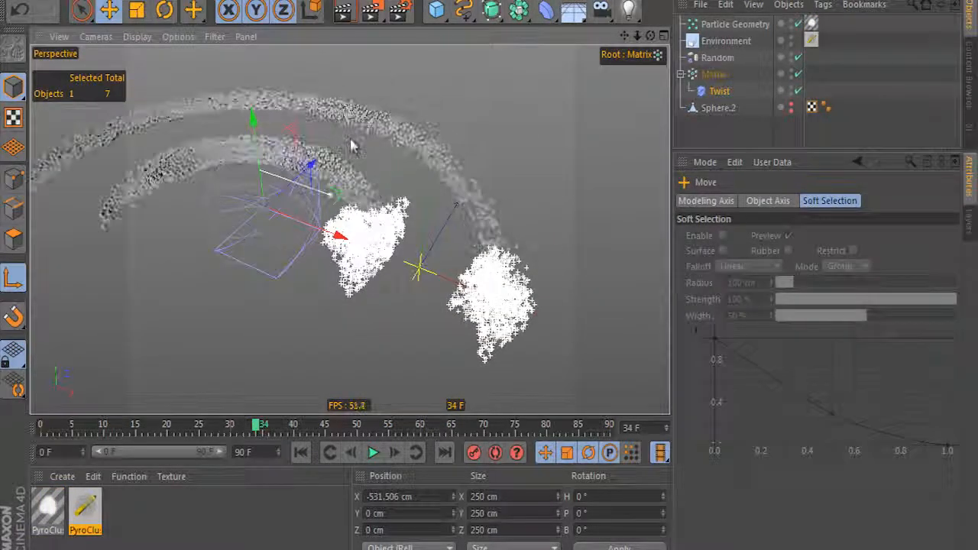
{"action": "left_click", "coordinate": [299, 452]}
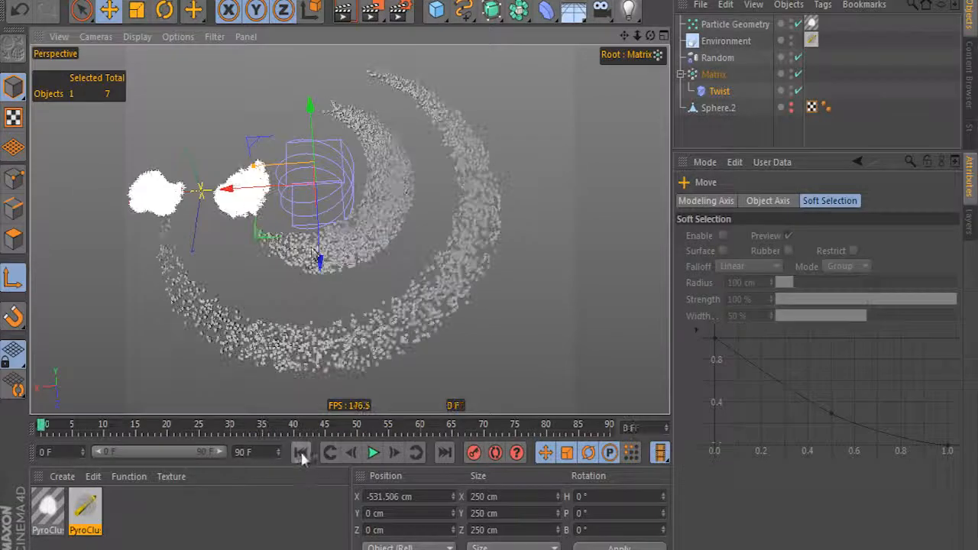
{"action": "left_click", "coordinate": [373, 452]}
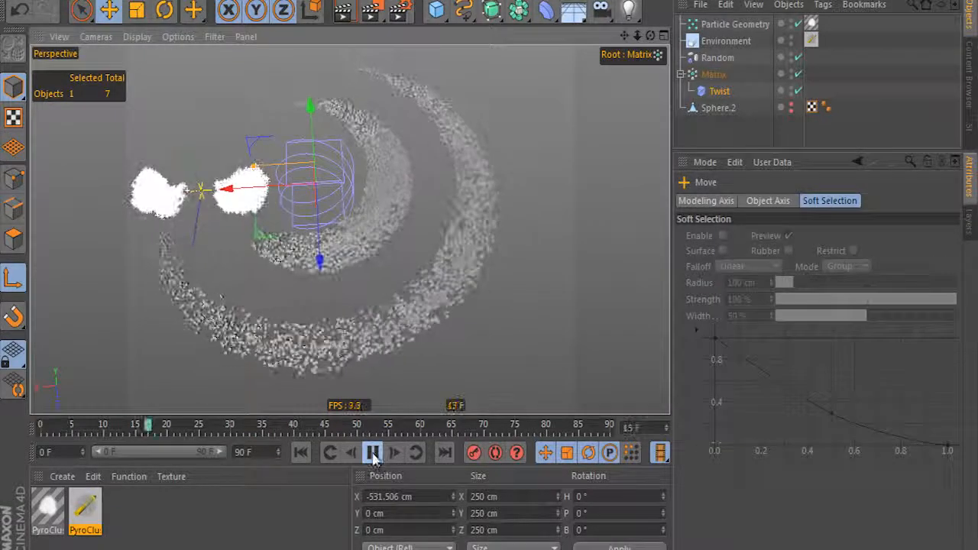
{"action": "left_click", "coordinate": [373, 453]}
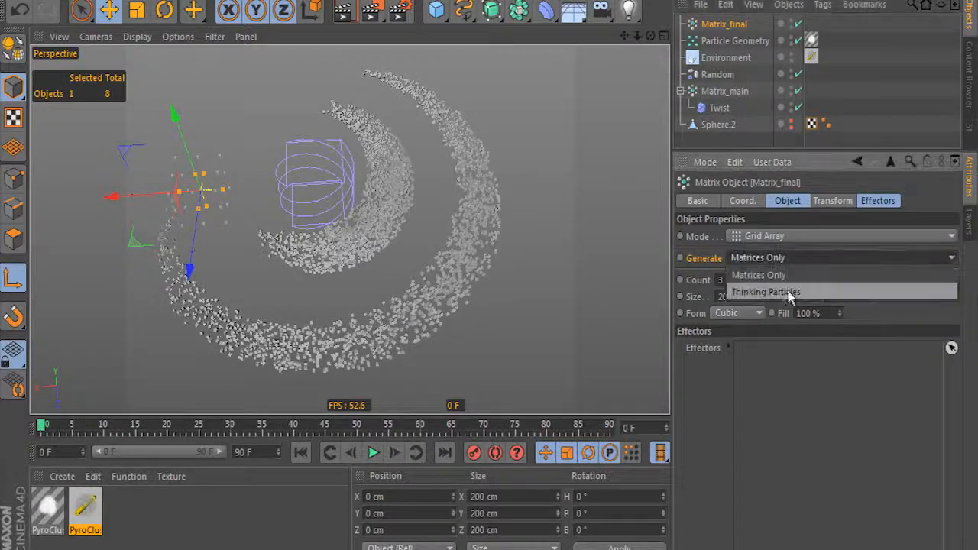
Switch Matrix_final to generating Thinking Particles from Matrix_main and preview the particle arcs
{"action": "left_click", "coordinate": [766, 291]}
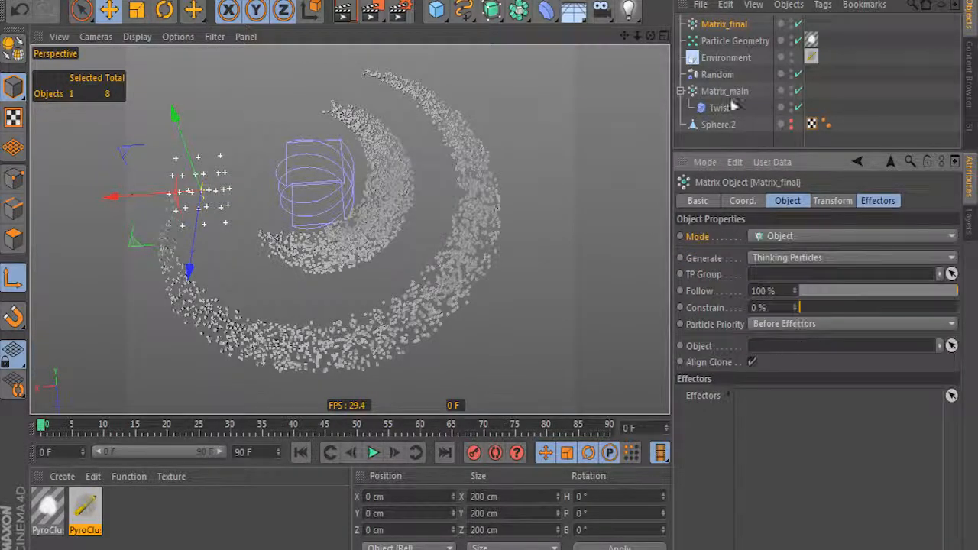
{"action": "left_click", "coordinate": [373, 452]}
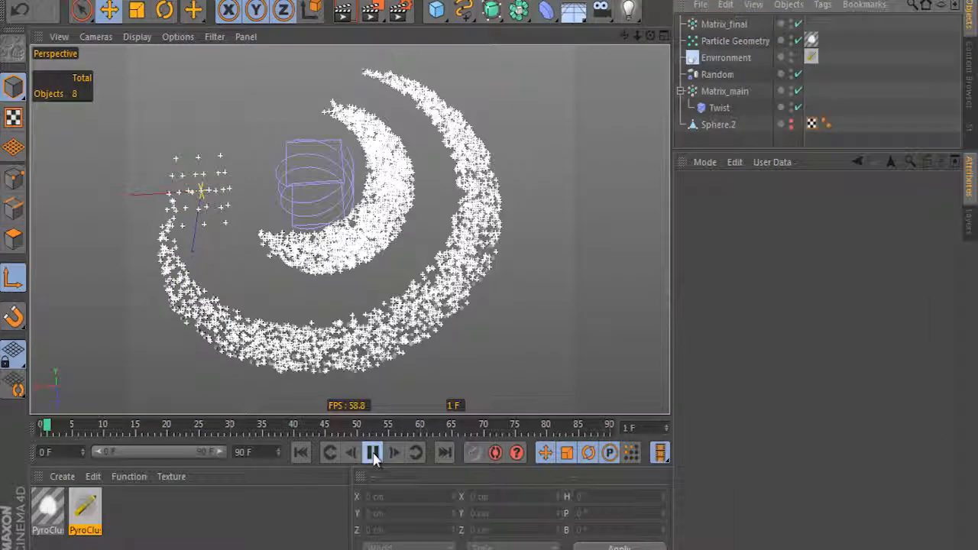
{"action": "left_click", "coordinate": [724, 24]}
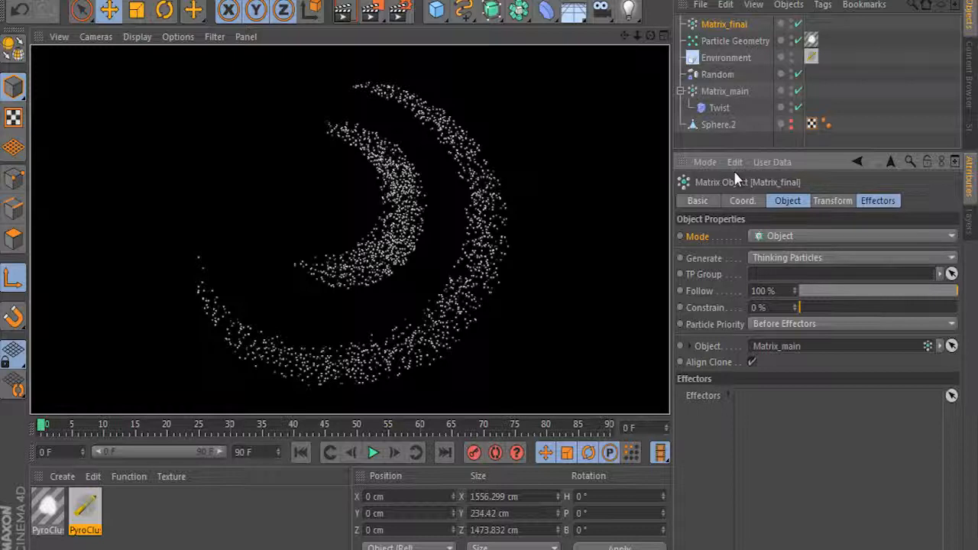
{"action": "left_click", "coordinate": [373, 453]}
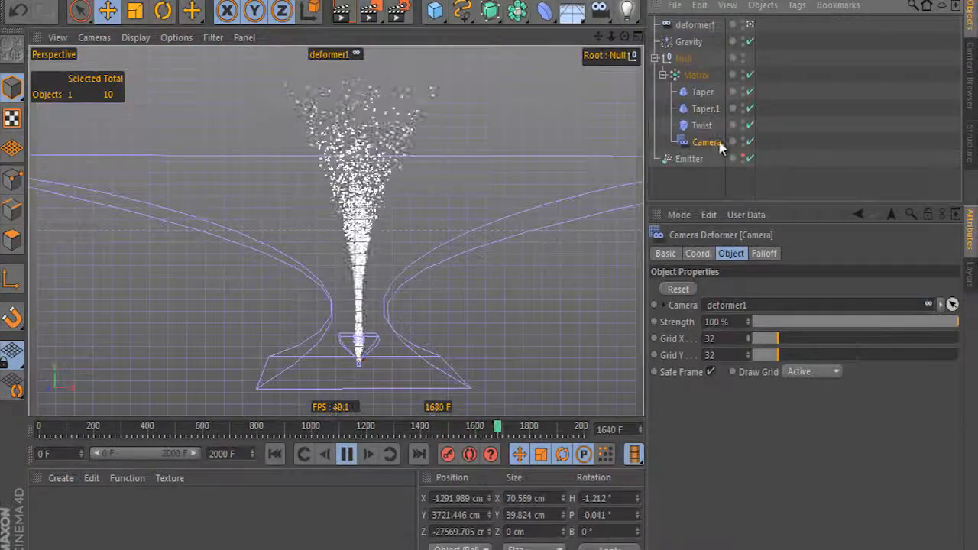
Drag the Camera deformer's grid value, keeping Grid X/Y at 32 under the Matrix
{"action": "left_click_drag", "start_coordinate": [765, 338], "coordinate": [796, 338]}
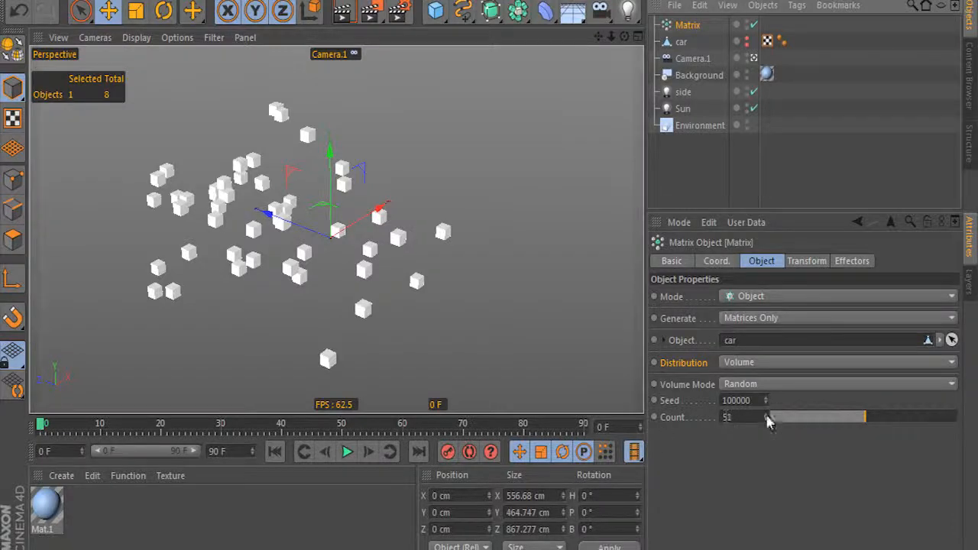
Raise Matrix Count to 2000 Thinking Particles after effectors, then add a Random effector at reduced strength
{"action": "left_click_drag", "start_coordinate": [767, 418], "coordinate": [955, 418]}
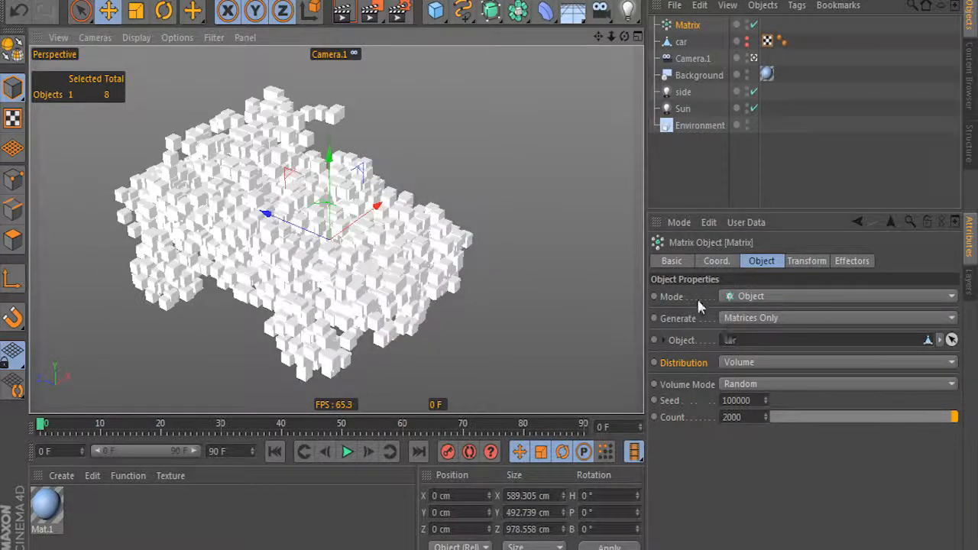
{"action": "left_click", "coordinate": [838, 317]}
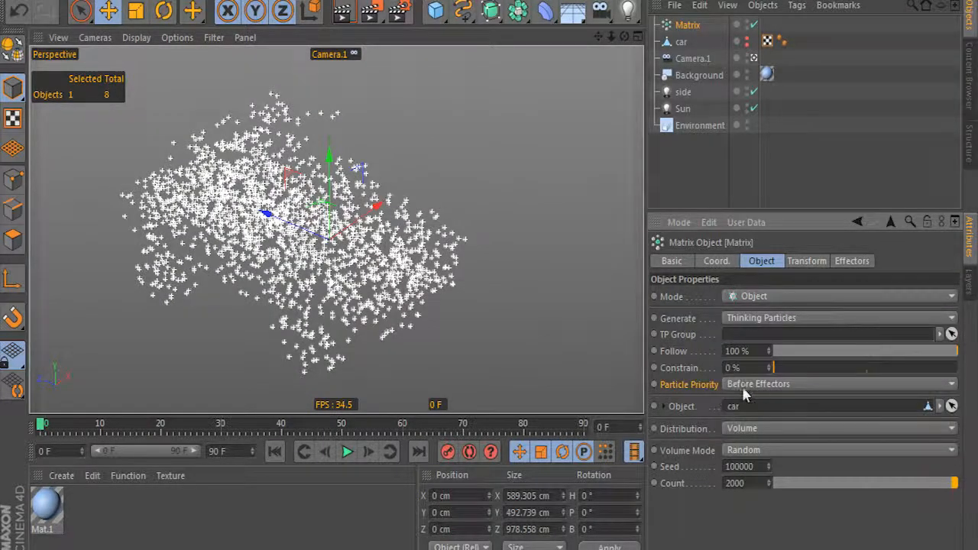
{"action": "left_click", "coordinate": [838, 384]}
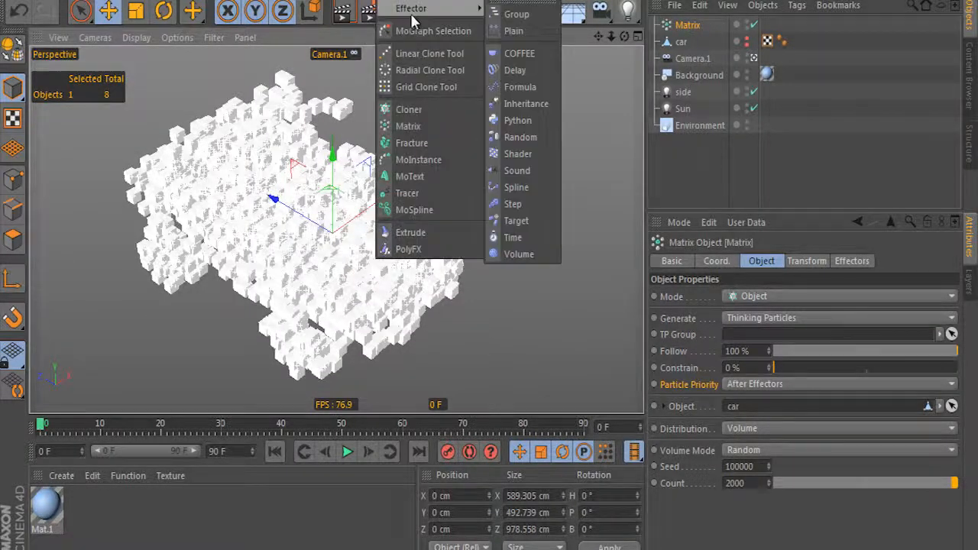
{"action": "left_click", "coordinate": [519, 137]}
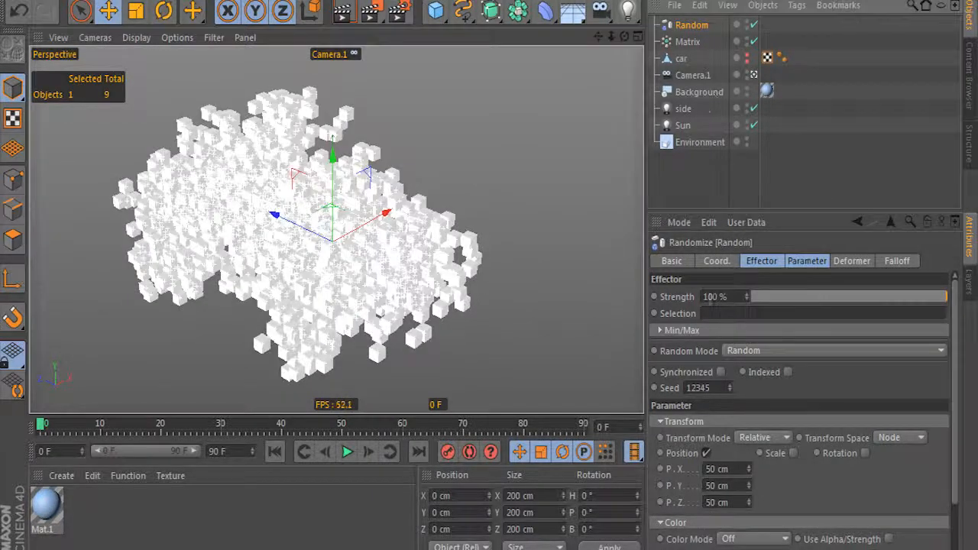
{"action": "left_click_drag", "start_coordinate": [948, 297], "coordinate": [787, 296]}
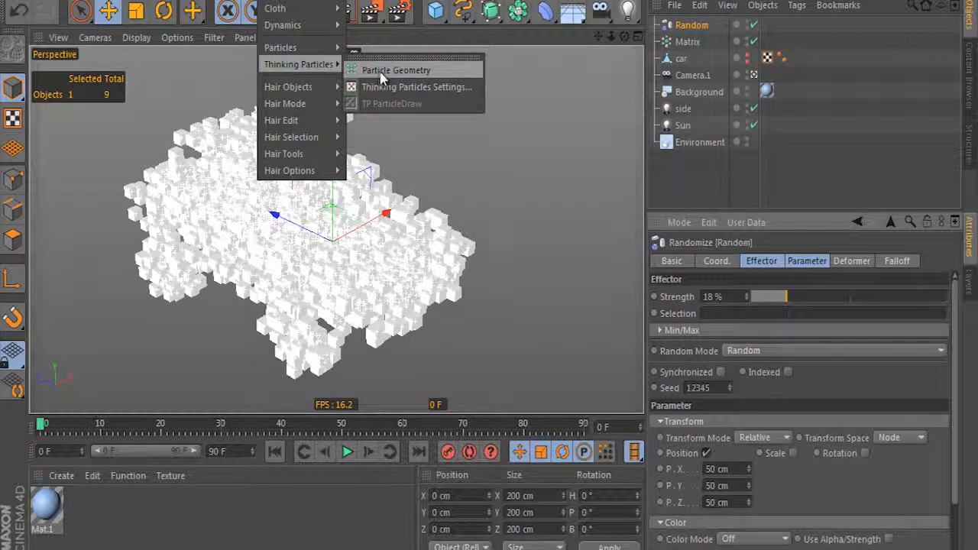
Add a Particle Geometry object and colour the All particle group red in Thinking Particles Settings
{"action": "left_click", "coordinate": [396, 70]}
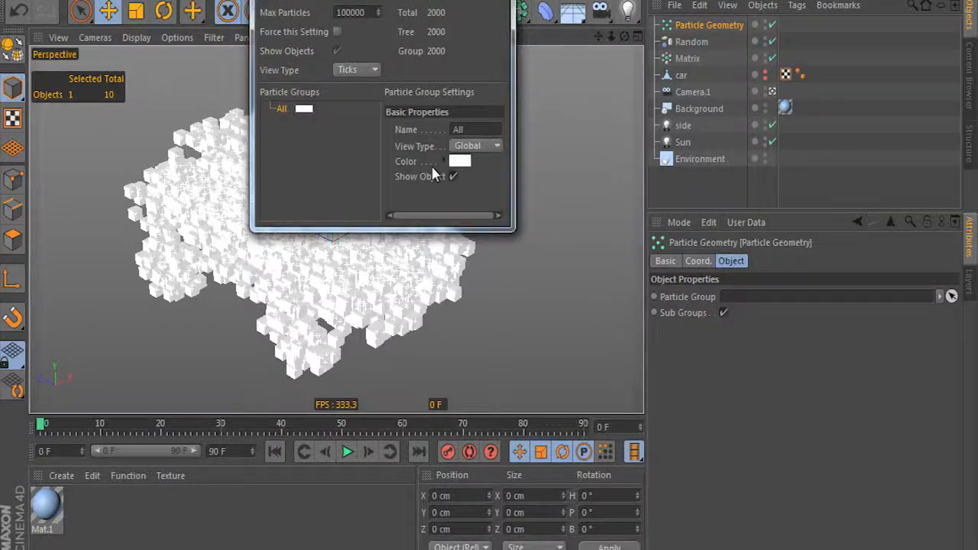
{"action": "left_click", "coordinate": [459, 162]}
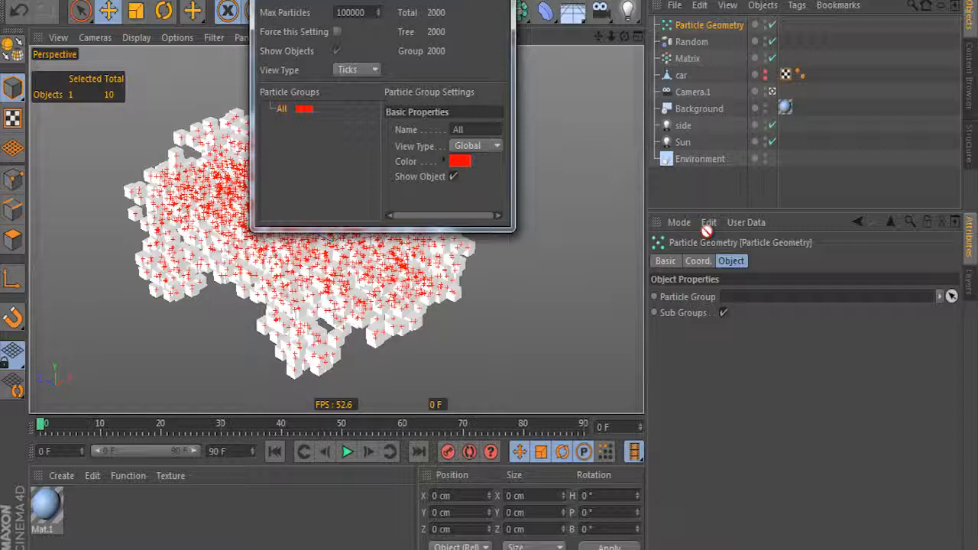
{"action": "left_click", "coordinate": [687, 58]}
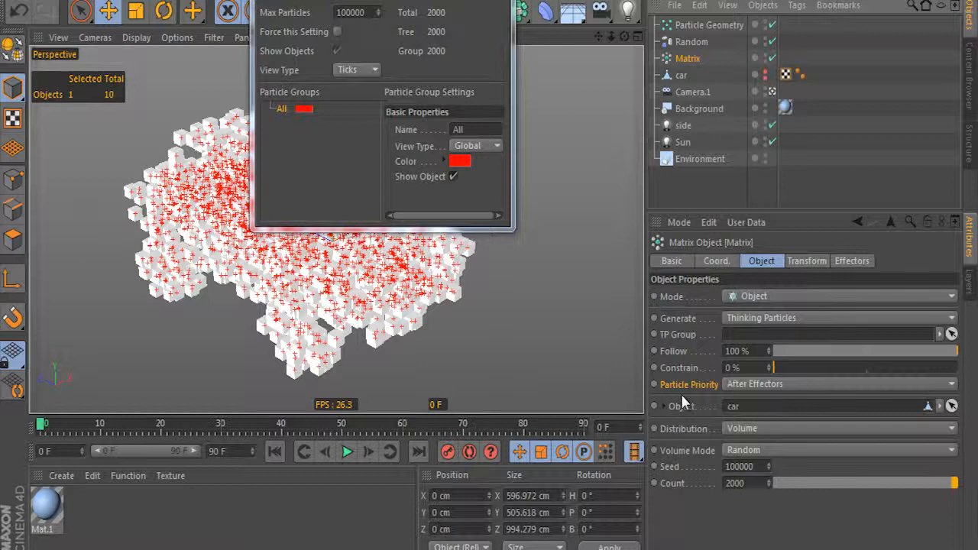
{"action": "mouse_move", "coordinate": [627, 104]}
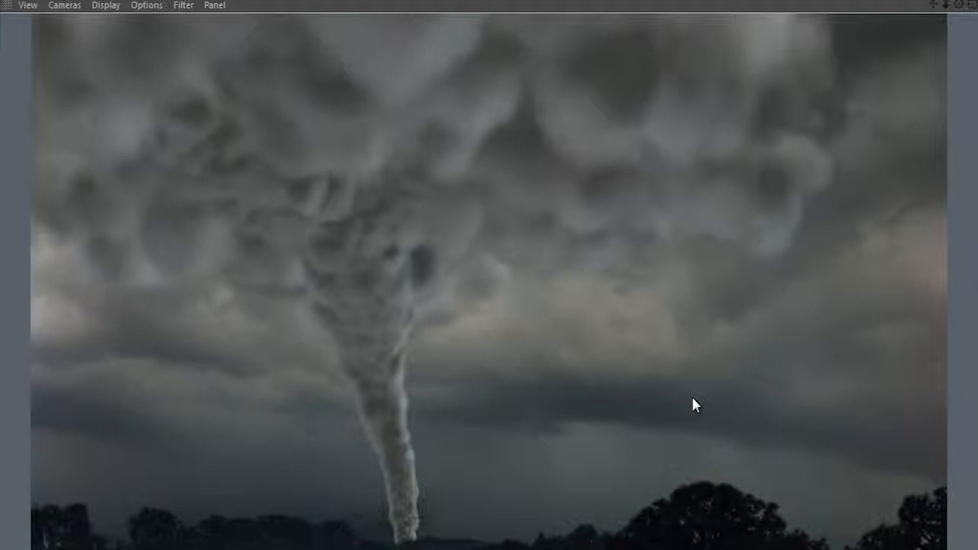
{"action": "mouse_move", "coordinate": [691, 166]}
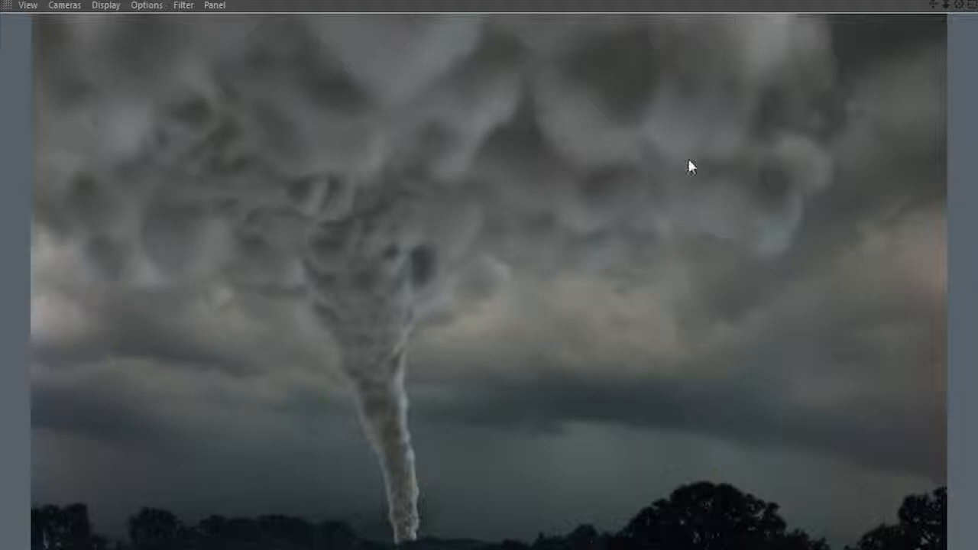
{"action": "mouse_move", "coordinate": [666, 377]}
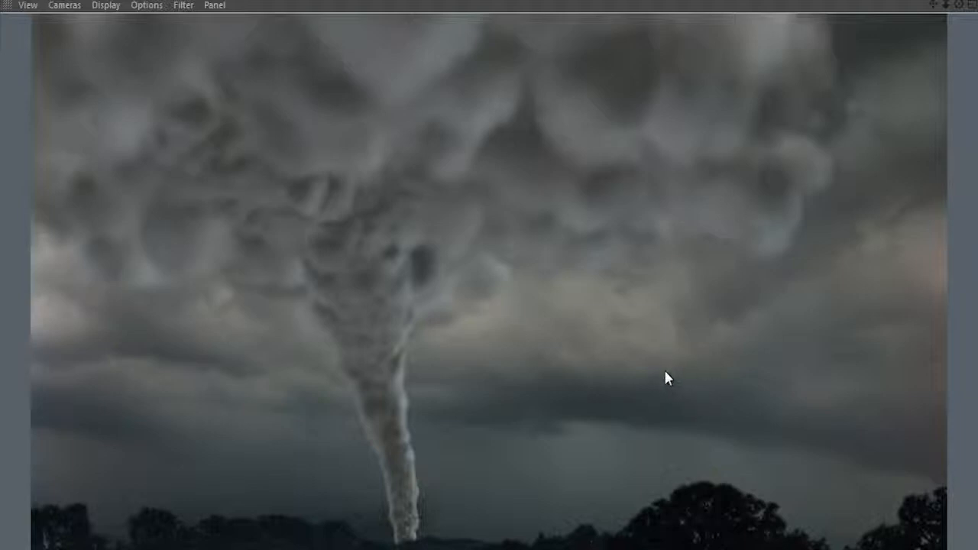
{"action": "mouse_move", "coordinate": [749, 288]}
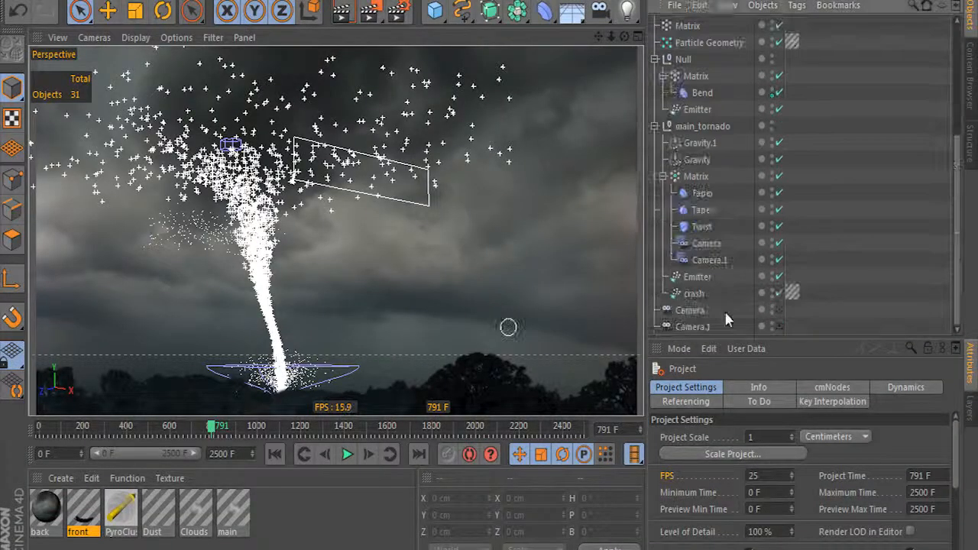
Select the gravity force, then play the PyroCluster scene forward so the red particle column rises
{"action": "left_click", "coordinate": [695, 176]}
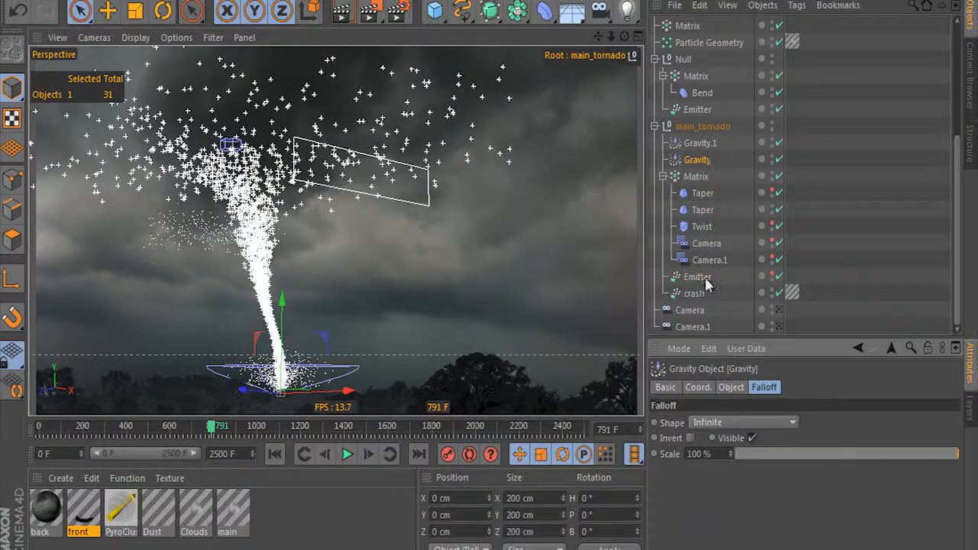
{"action": "left_click", "coordinate": [346, 454]}
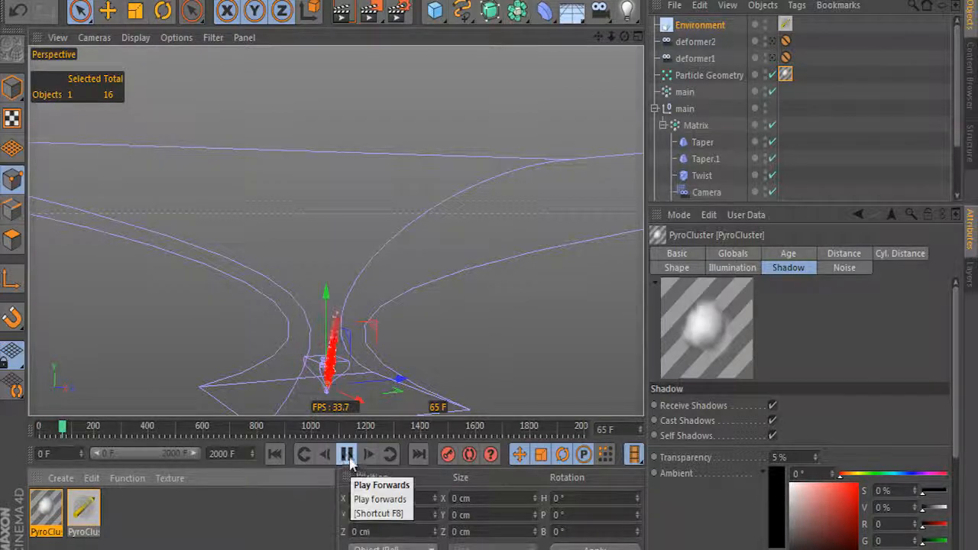
{"action": "left_click", "coordinate": [345, 454]}
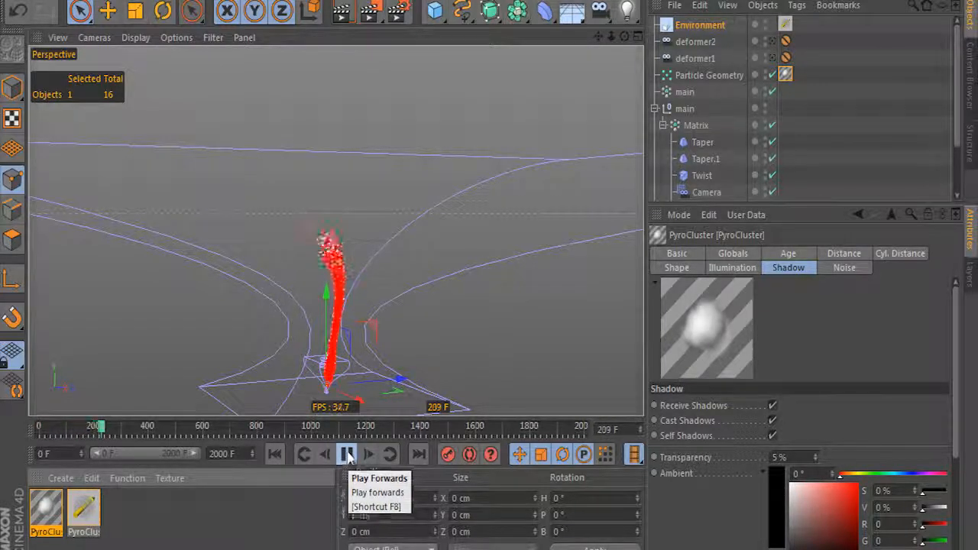
{"action": "left_click", "coordinate": [346, 454]}
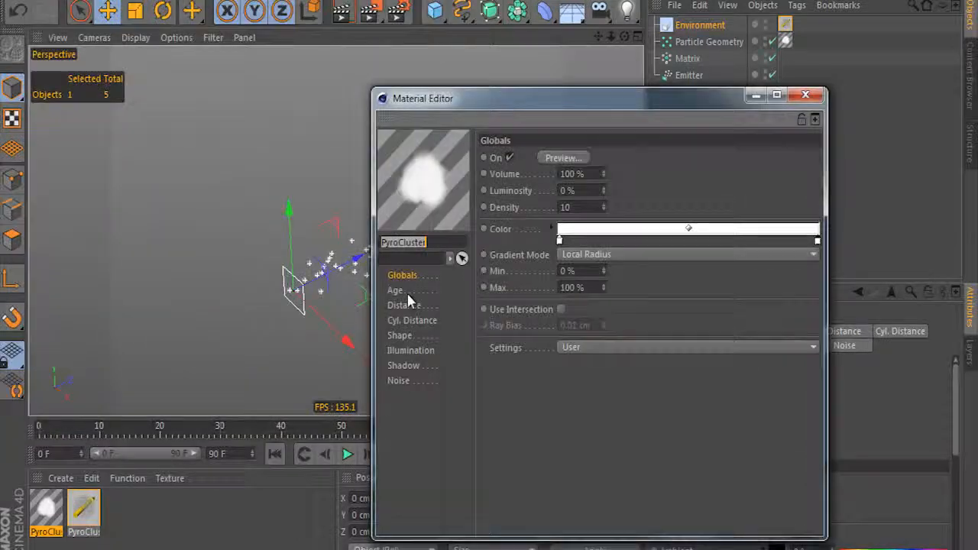
Review the PyroCluster material's Age page in the Material Editor
{"action": "left_click", "coordinate": [806, 95]}
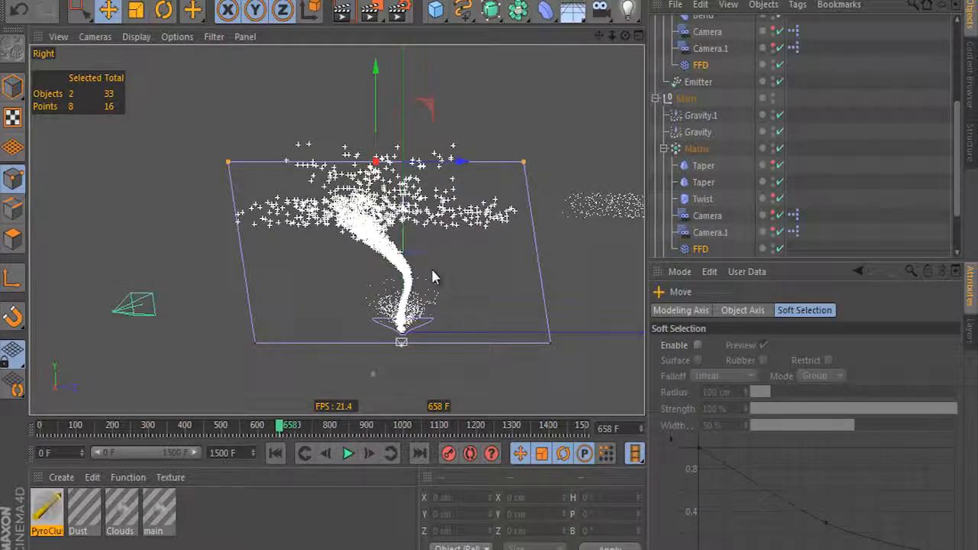
{"action": "mouse_move", "coordinate": [575, 263]}
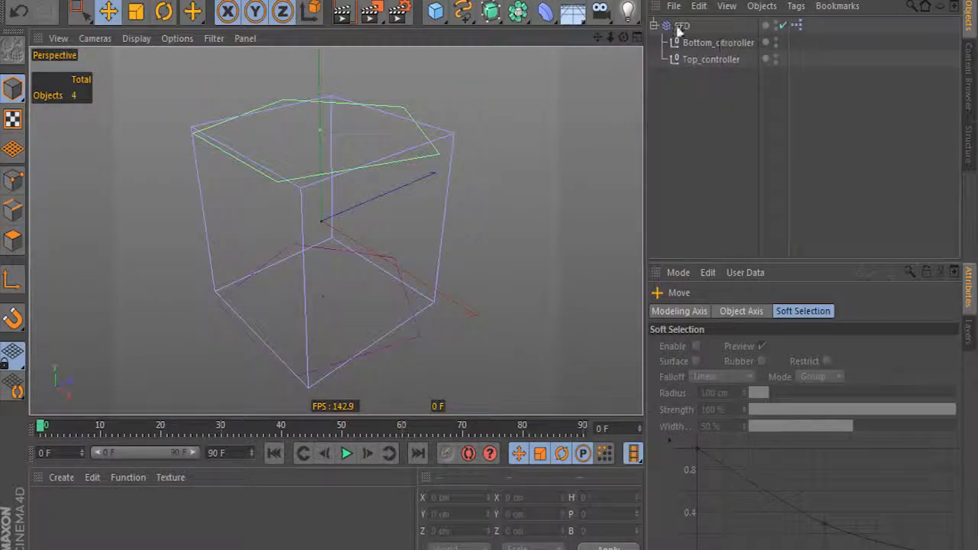
Check the FFD's grid size and the Top_controller and Bottom_controller nulls' Object properties
{"action": "left_click", "coordinate": [711, 58]}
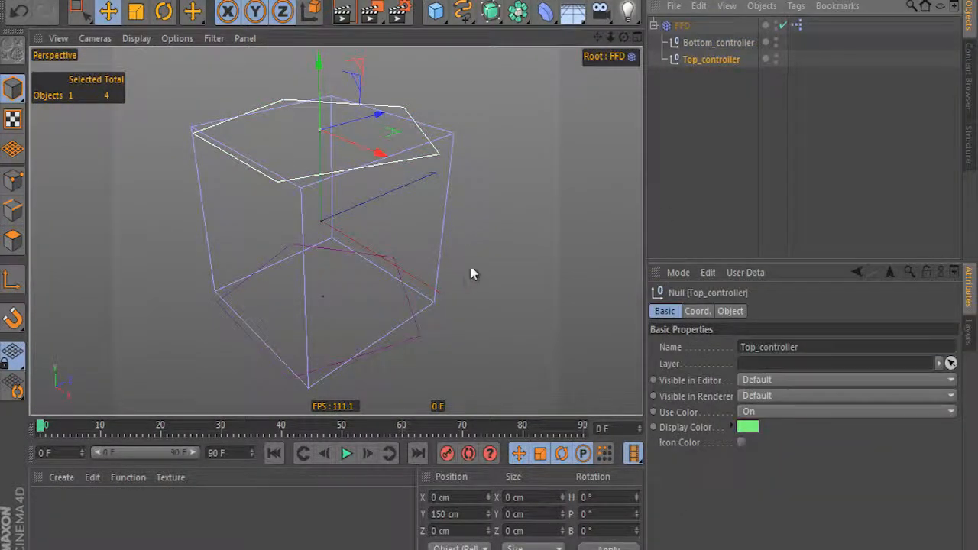
{"action": "left_click", "coordinate": [682, 25]}
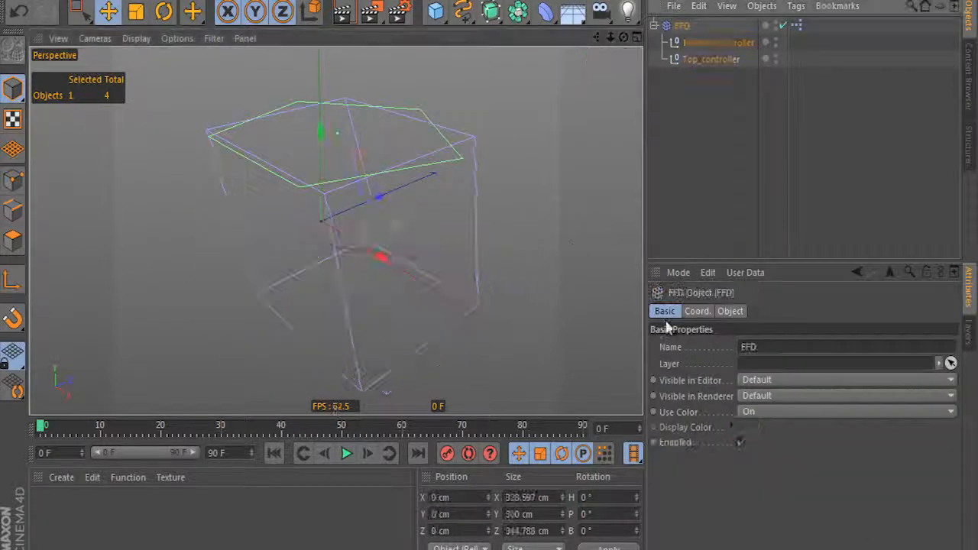
{"action": "left_click", "coordinate": [731, 312]}
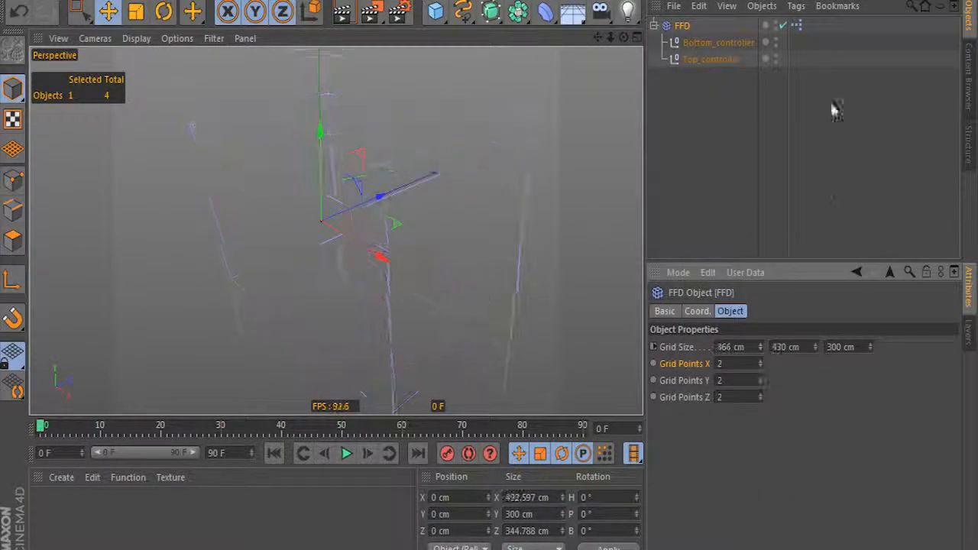
{"action": "left_click", "coordinate": [718, 43]}
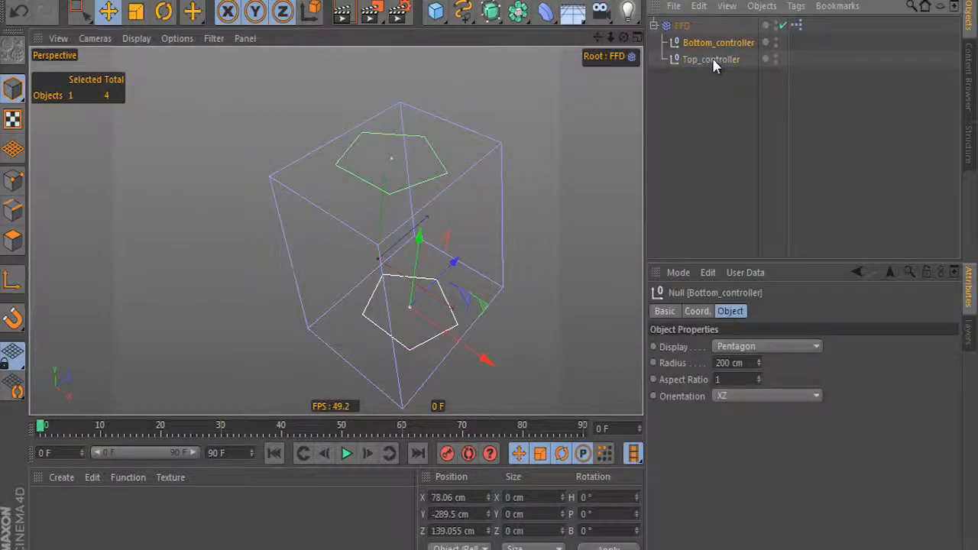
{"action": "left_click", "coordinate": [711, 59]}
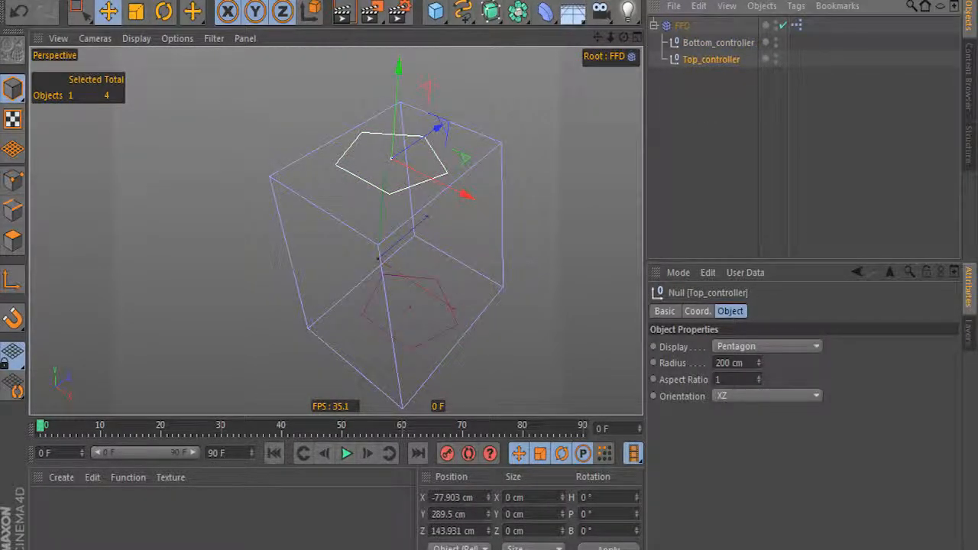